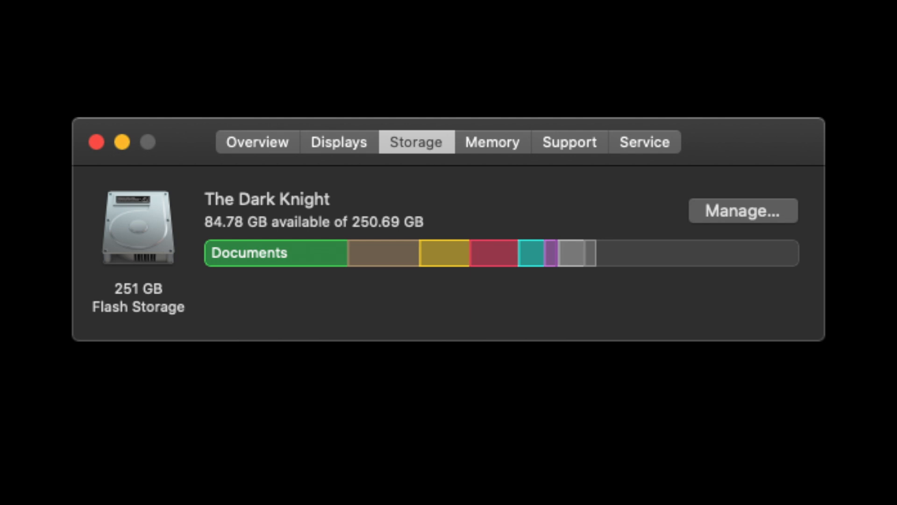
mouse_move(383, 253)
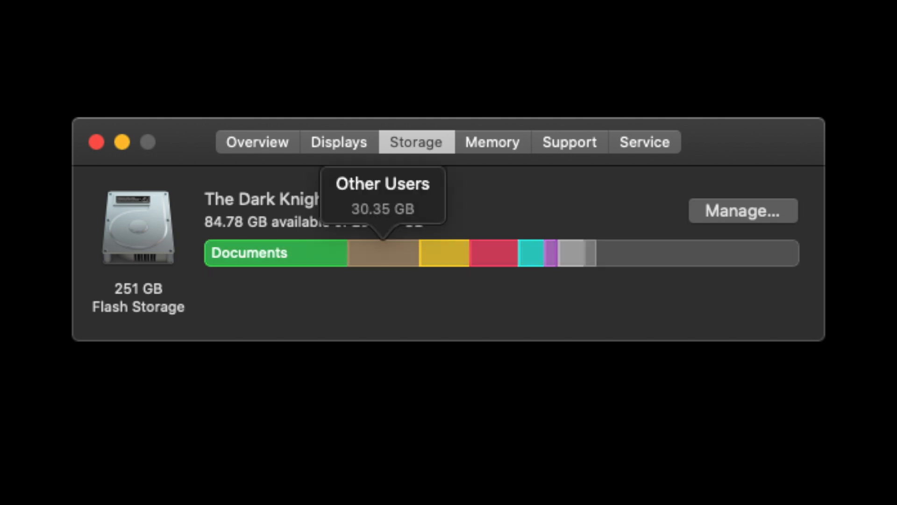